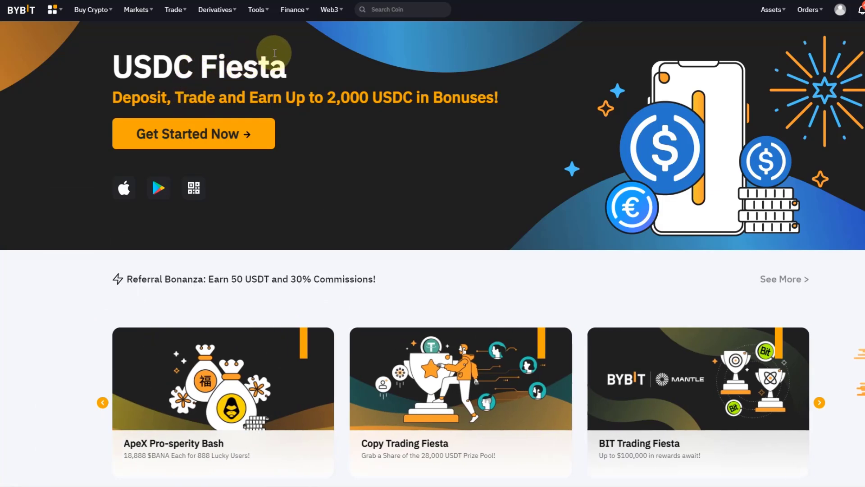
{"action": "mouse_move", "coordinate": [217, 39]}
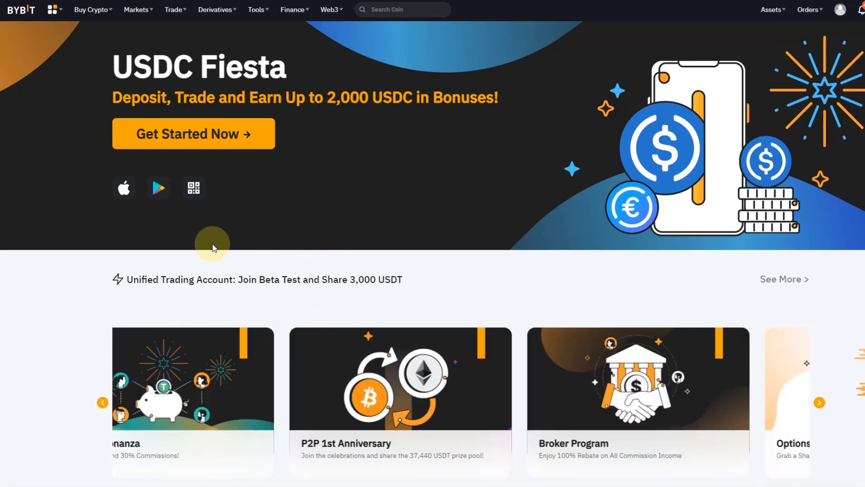
Step: Reach the Trading Bot overview and start a new bot from the DCA Bot card
{"action": "left_click", "coordinate": [819, 402]}
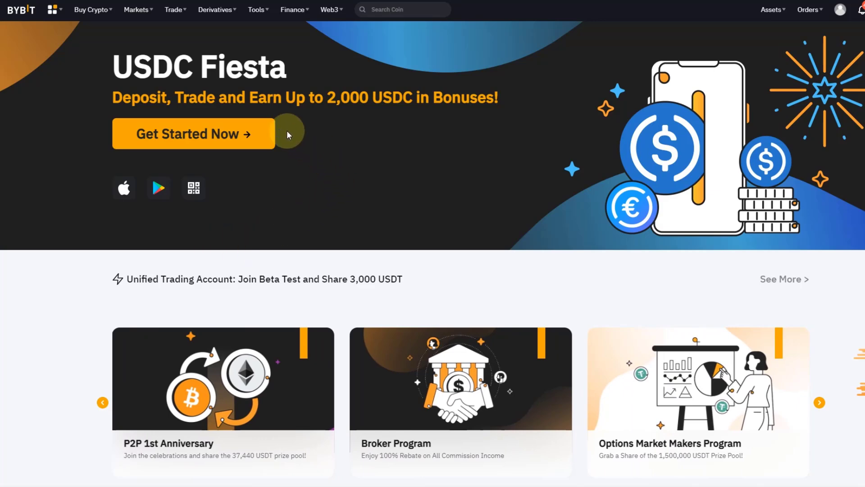
{"action": "mouse_move", "coordinate": [408, 198]}
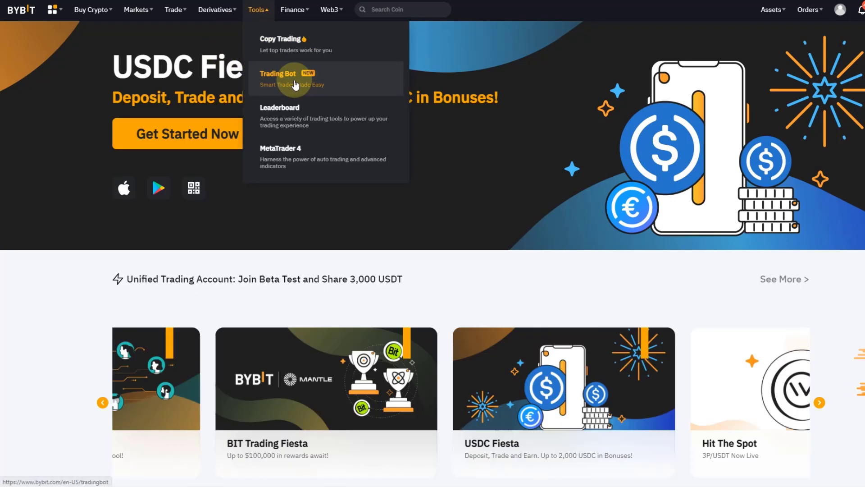
{"action": "left_click", "coordinate": [279, 73]}
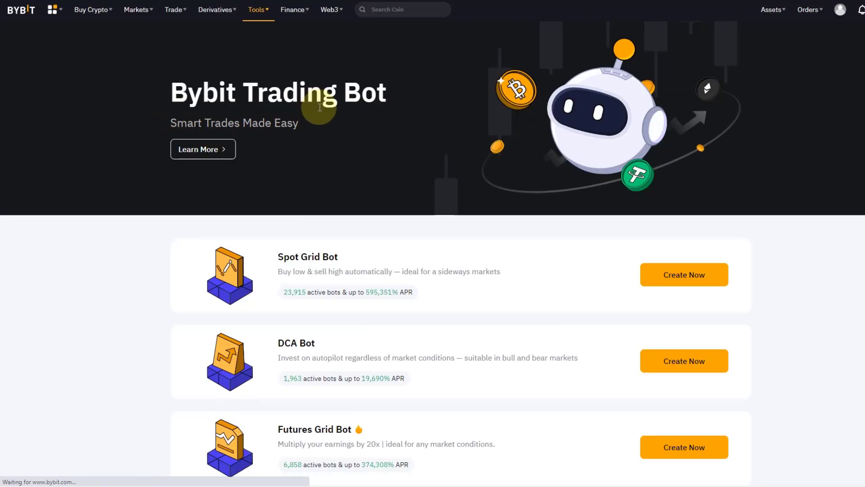
{"action": "scroll", "scroll_direction": "down", "scroll_amount": 3}
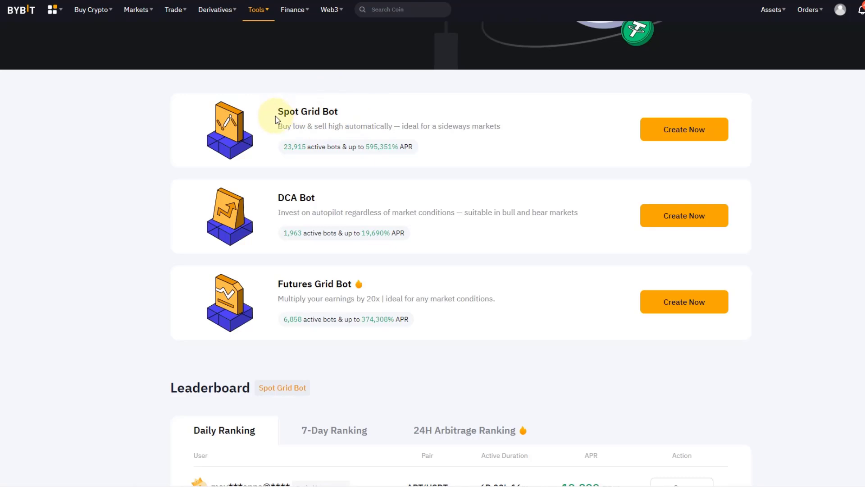
{"action": "mouse_move", "coordinate": [355, 124]}
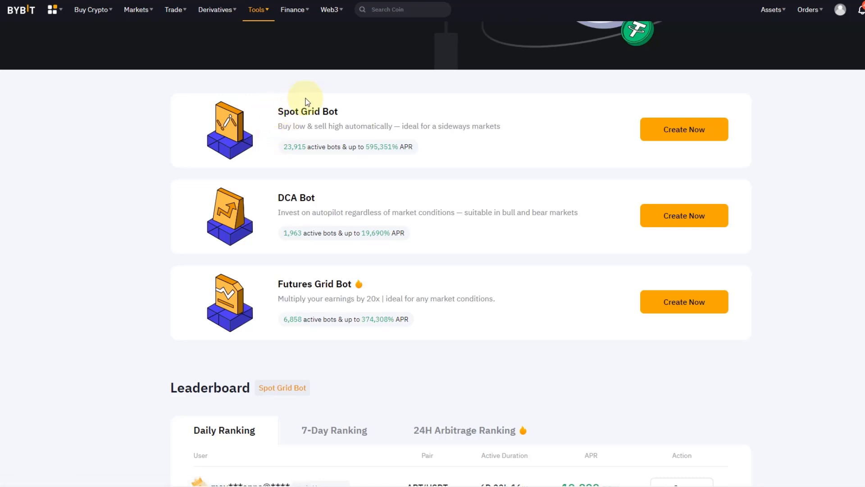
{"action": "mouse_move", "coordinate": [289, 136]}
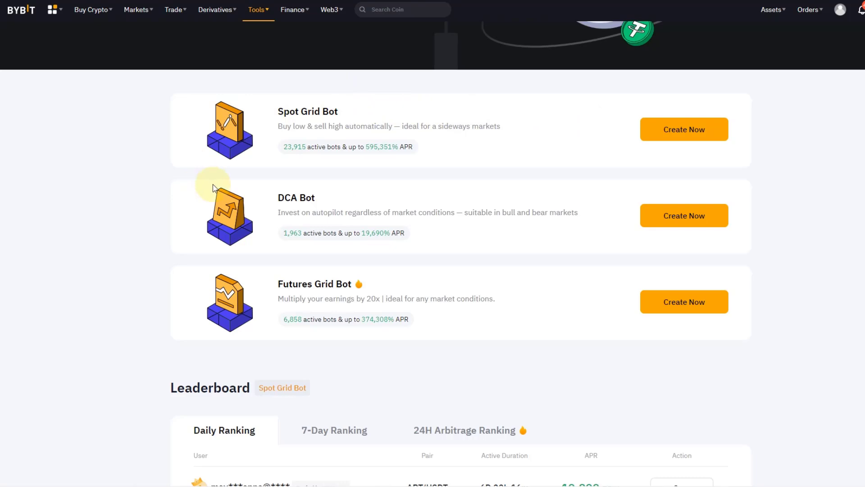
{"action": "left_click_drag", "start_coordinate": [278, 198], "coordinate": [579, 212]}
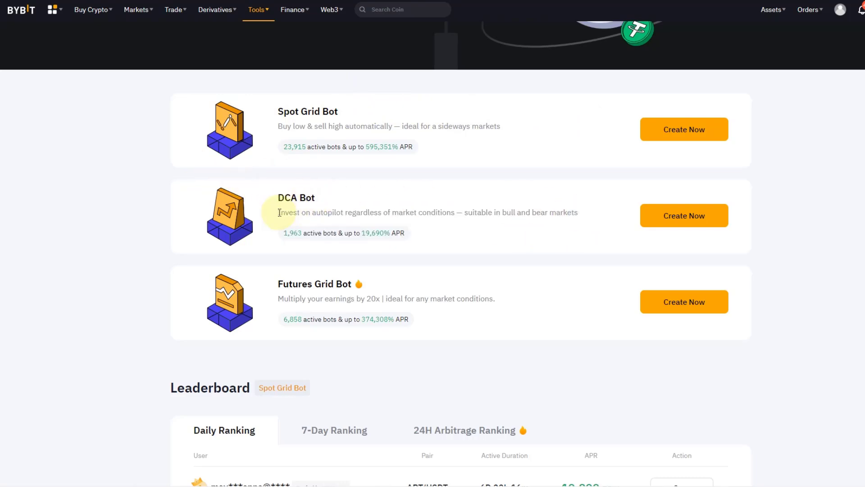
{"action": "mouse_move", "coordinate": [310, 164]}
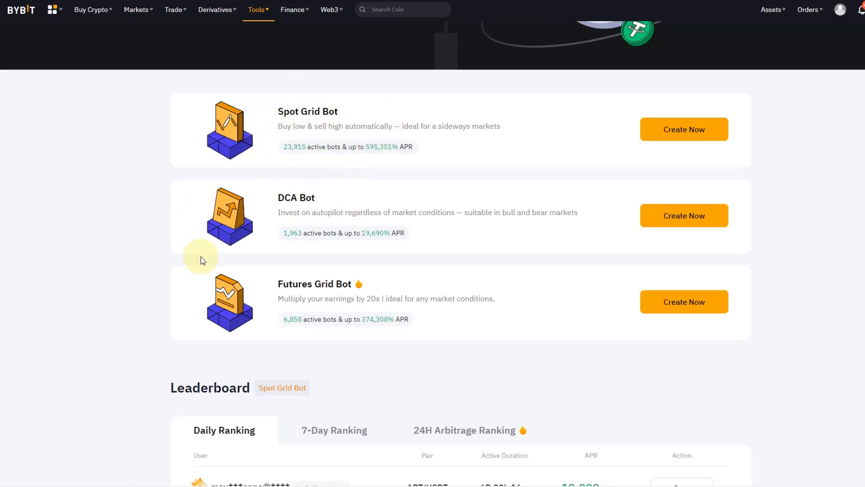
{"action": "mouse_move", "coordinate": [387, 328]}
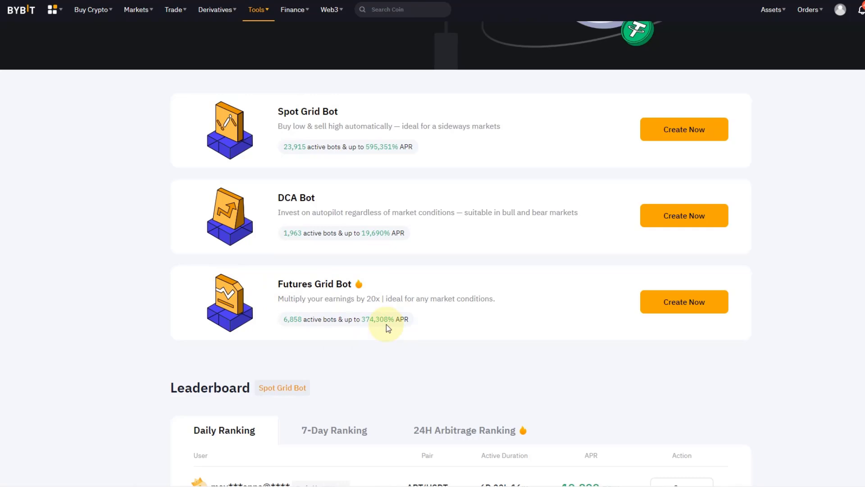
{"action": "mouse_move", "coordinate": [288, 227]}
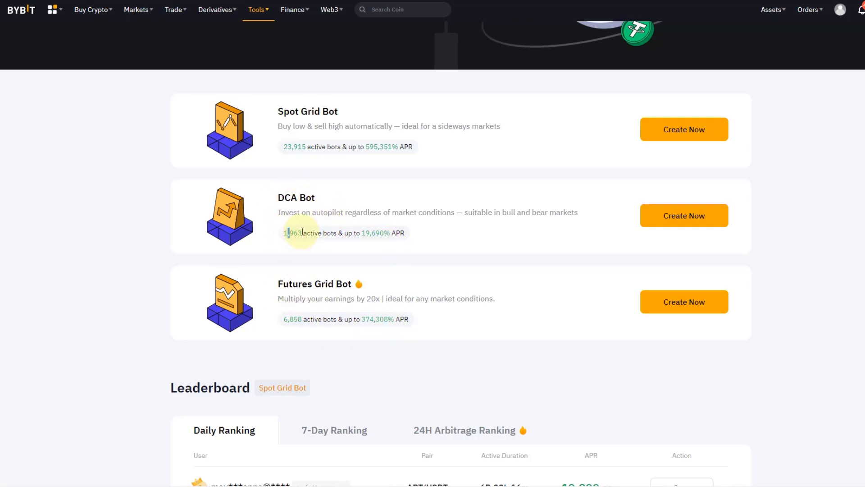
{"action": "left_click_drag", "start_coordinate": [282, 232], "coordinate": [317, 232]}
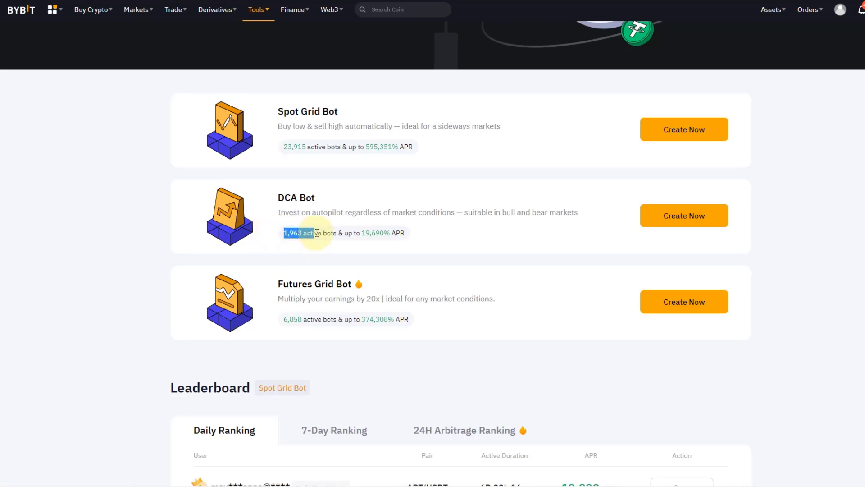
{"action": "left_click", "coordinate": [683, 215]}
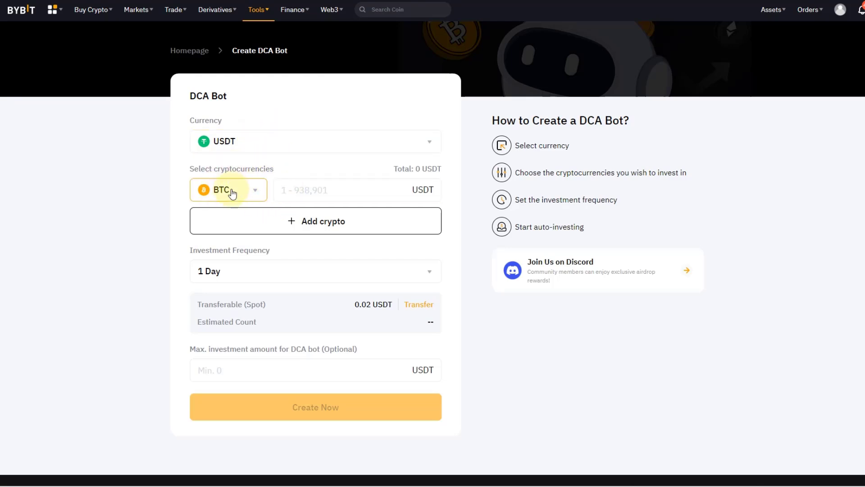
Step: Add ETH alongside BTC as the bot's investment coins
{"action": "left_click", "coordinate": [228, 190]}
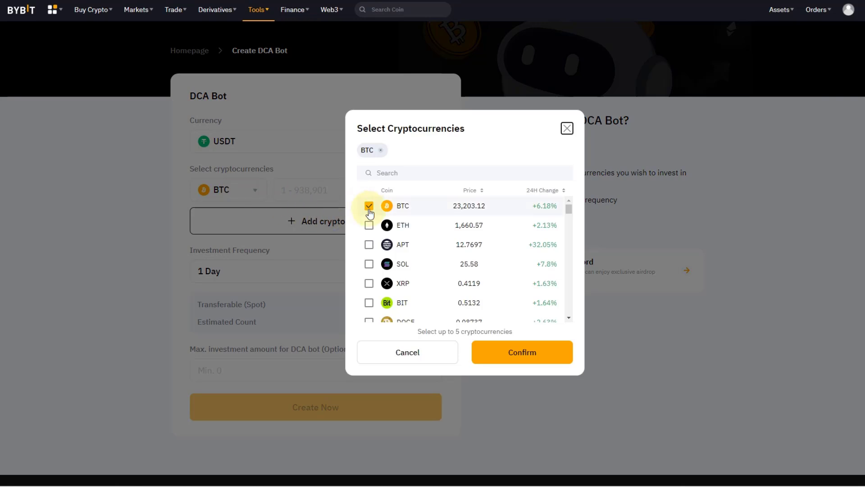
{"action": "left_click", "coordinate": [369, 225]}
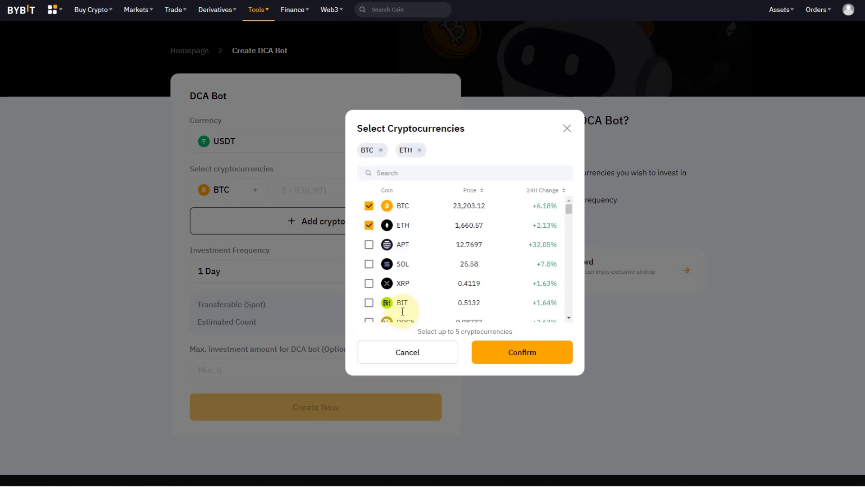
{"action": "left_click", "coordinate": [521, 353]}
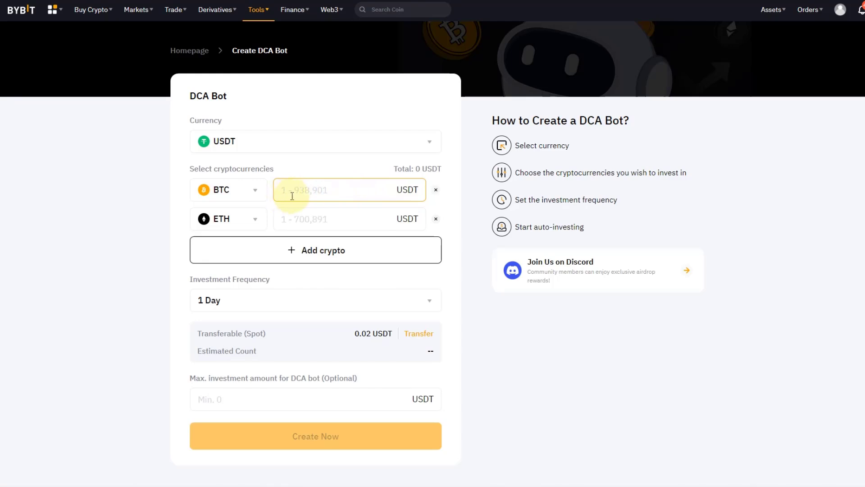
Step: Set the investment frequency to 2 weeks
{"action": "left_click", "coordinate": [315, 299]}
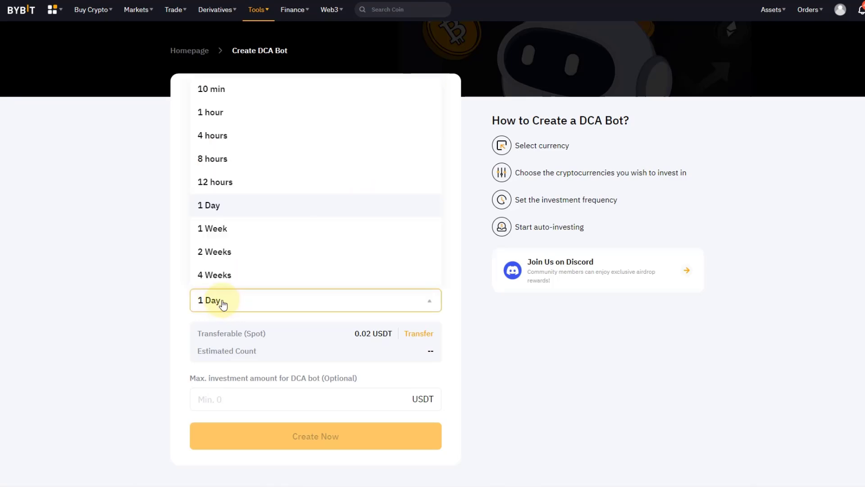
{"action": "mouse_move", "coordinate": [226, 257]}
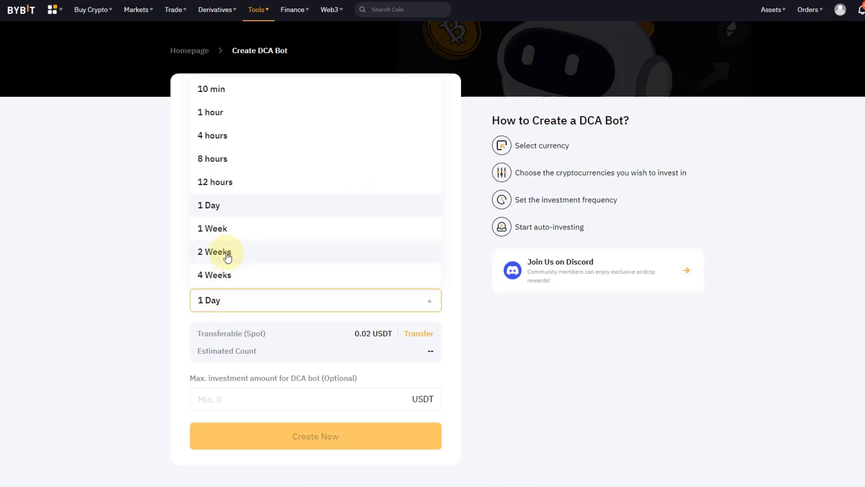
{"action": "left_click", "coordinate": [215, 251]}
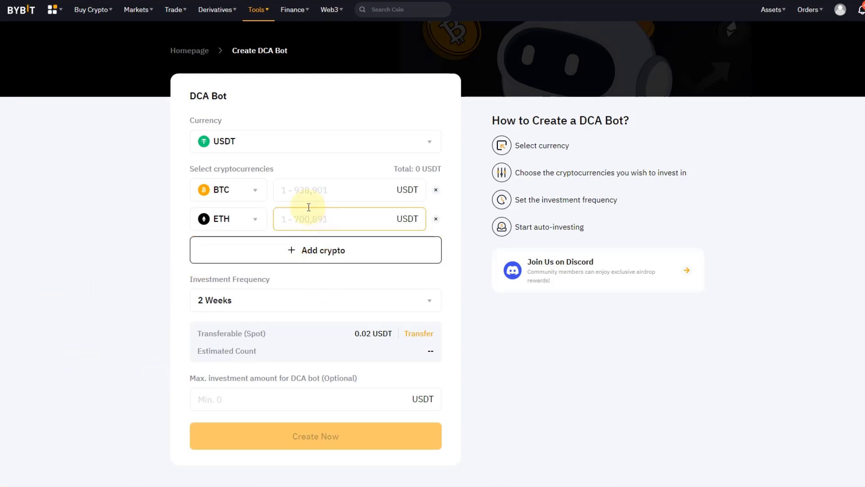
{"action": "left_click", "coordinate": [348, 190]}
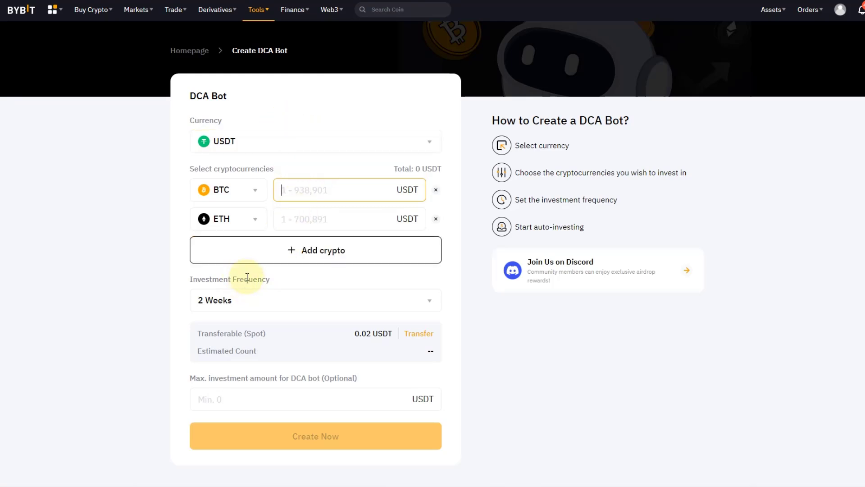
Step: Enter investment amounts of 150 USDT for BTC and 200 USDT for ETH
{"action": "type", "text": "1"}
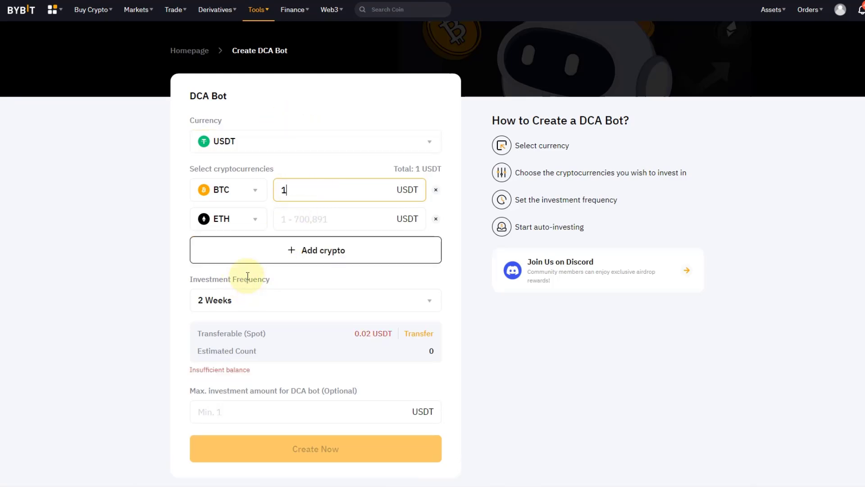
{"action": "type", "text": "50"}
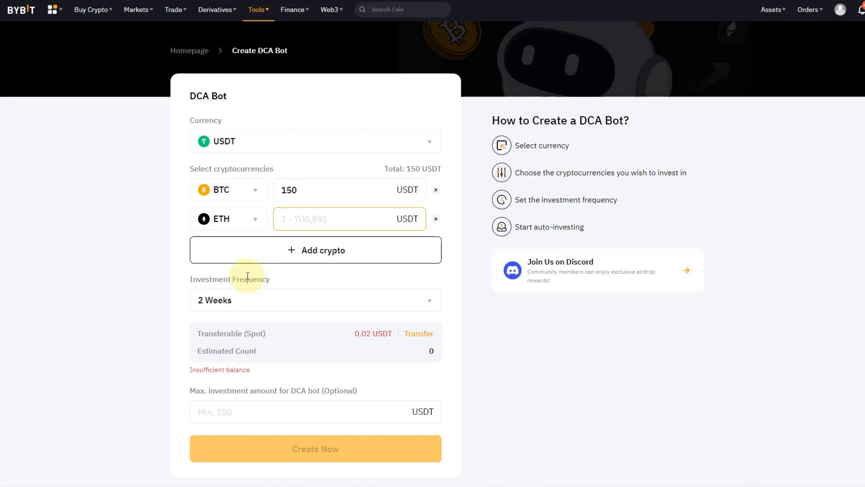
{"action": "left_click", "coordinate": [348, 218]}
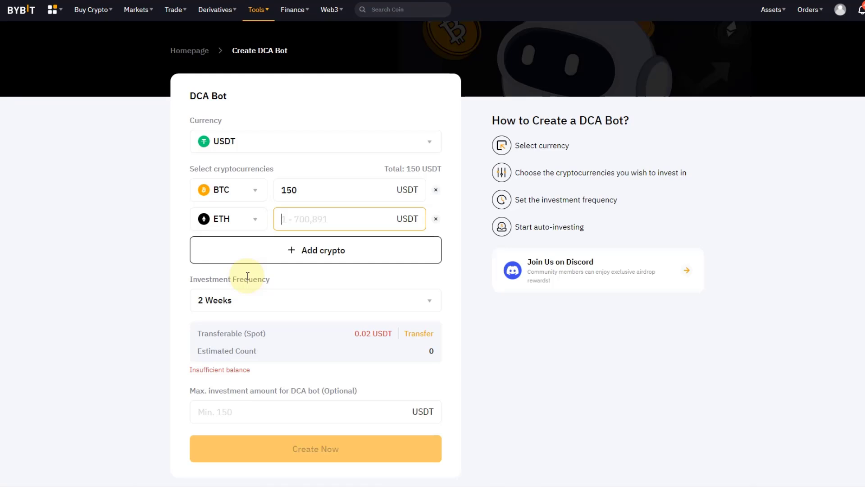
{"action": "type", "text": "100"}
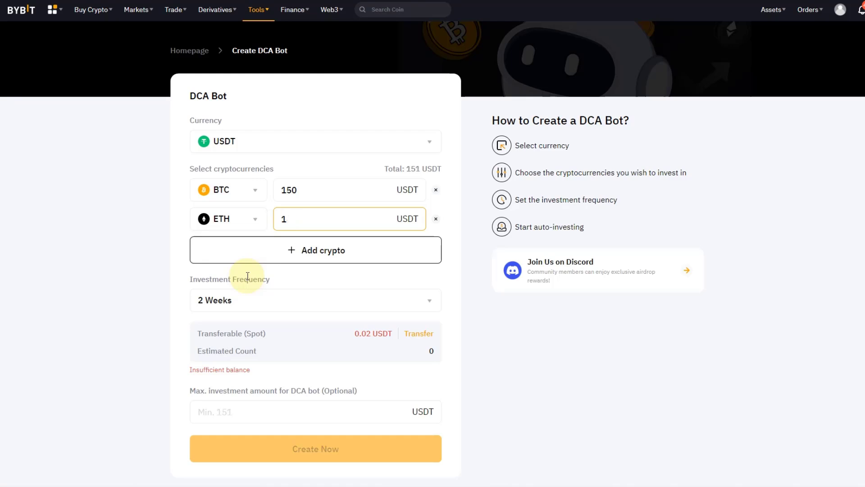
{"action": "type", "text": "200"}
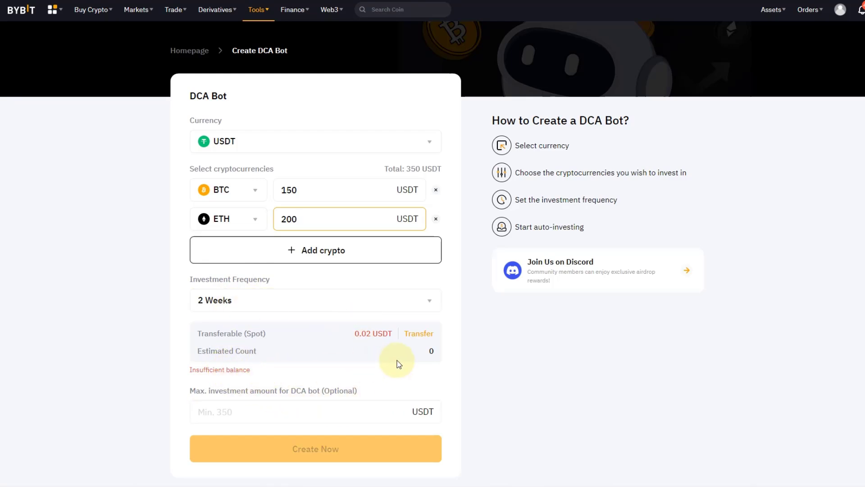
{"action": "mouse_move", "coordinate": [240, 383]}
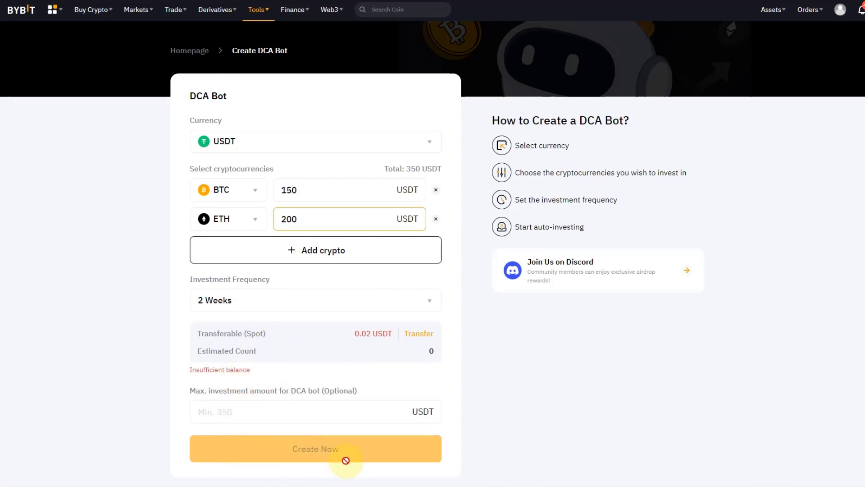
Step: Enter 20000 USDT as the DCA bot's maximum investment amount
{"action": "left_click", "coordinate": [323, 412]}
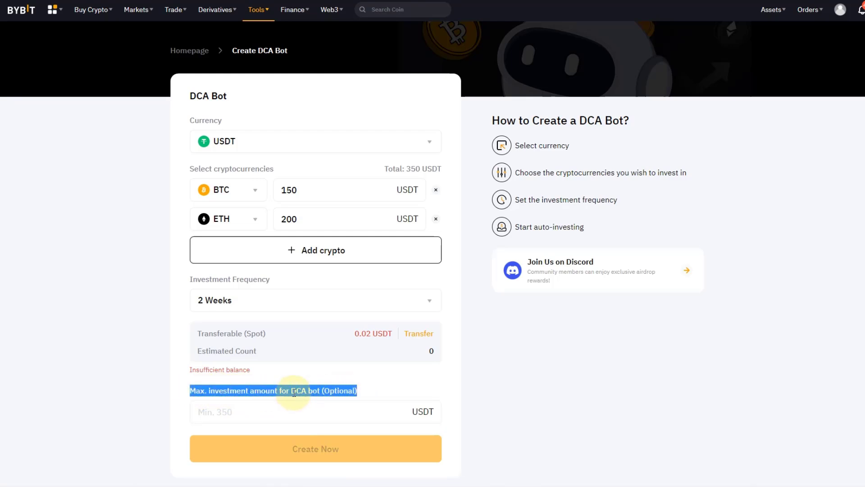
{"action": "left_click", "coordinate": [315, 411]}
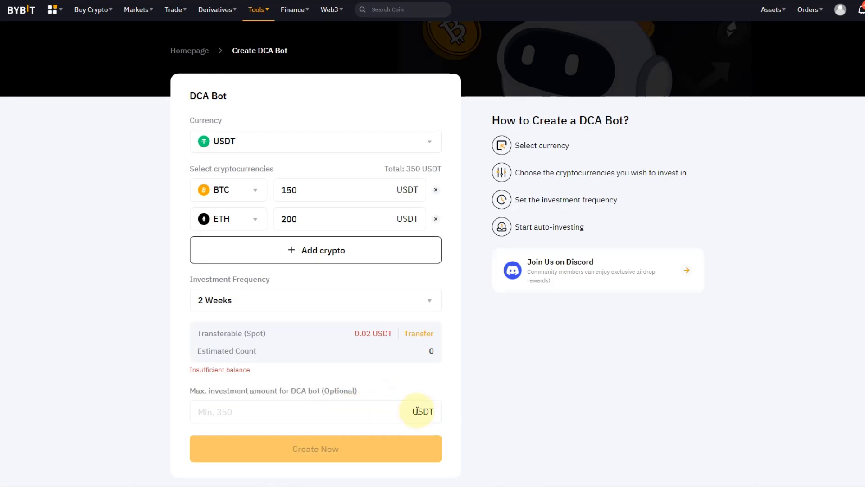
{"action": "left_click", "coordinate": [304, 412]}
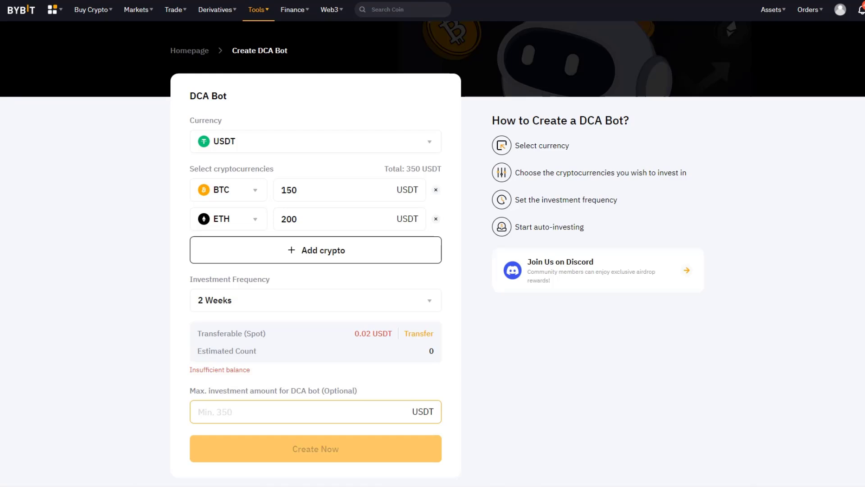
{"action": "left_click", "coordinate": [315, 412]}
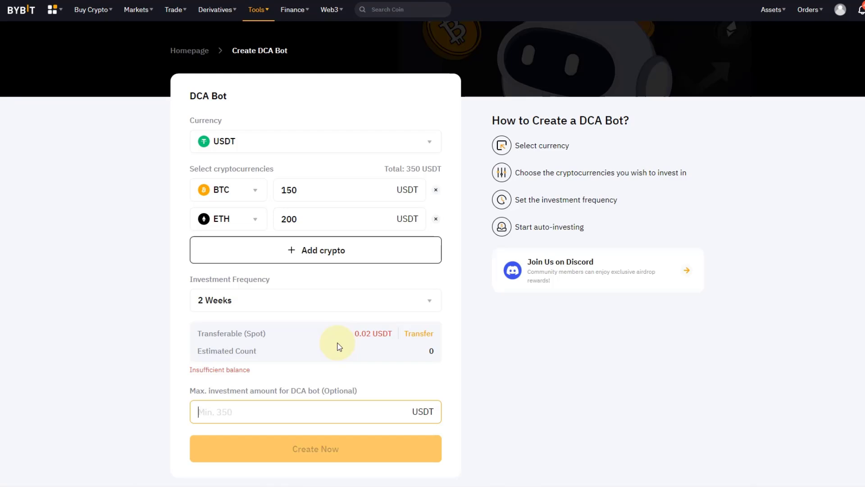
{"action": "type", "text": "20000"}
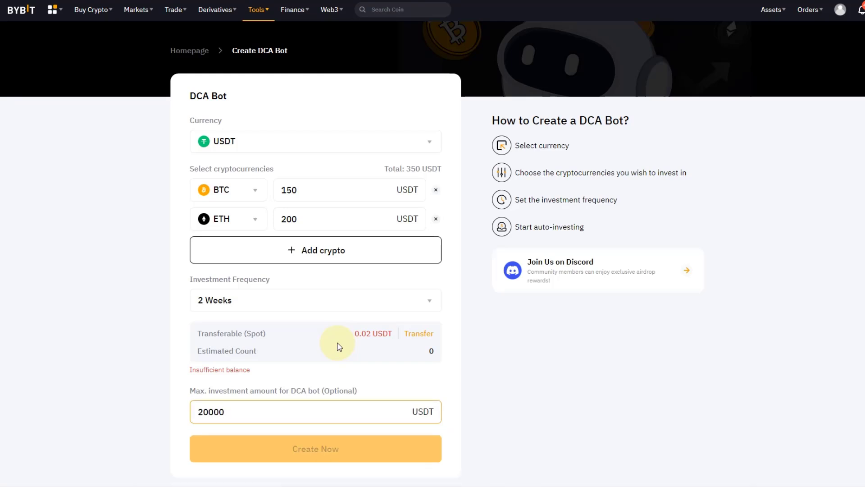
{"action": "left_click", "coordinate": [315, 411]}
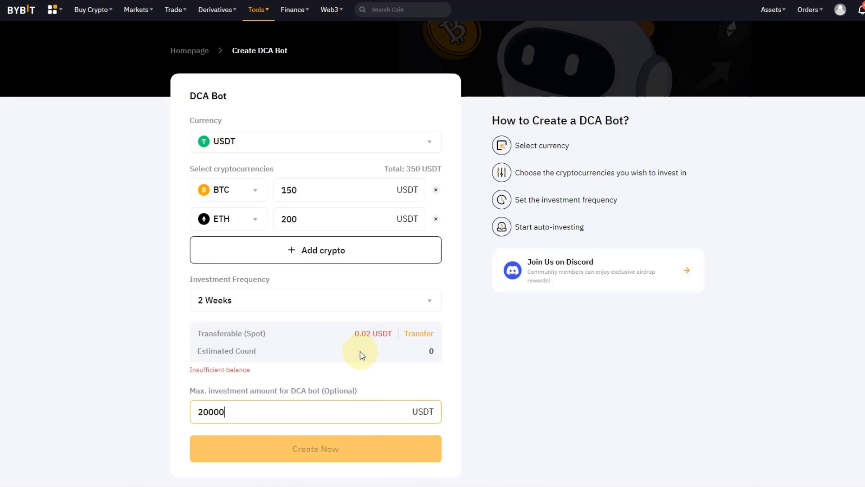
{"action": "mouse_move", "coordinate": [355, 359]}
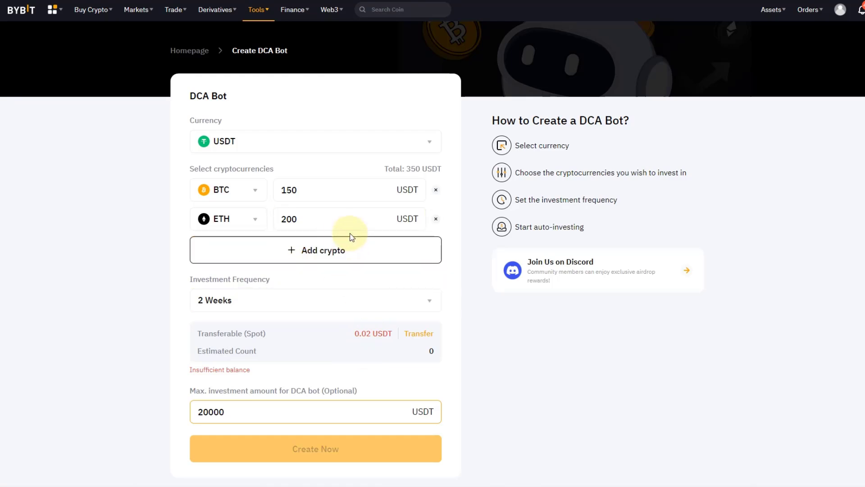
{"action": "mouse_move", "coordinate": [348, 253]}
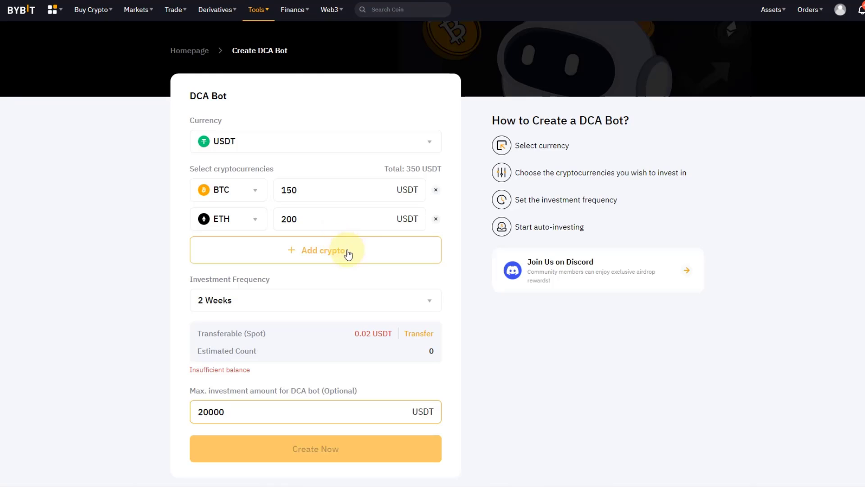
{"action": "mouse_move", "coordinate": [242, 299]}
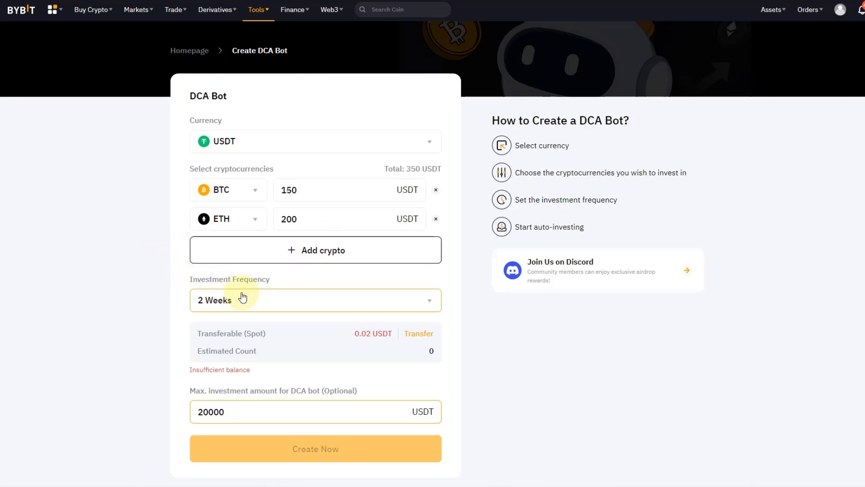
{"action": "left_click", "coordinate": [315, 411]}
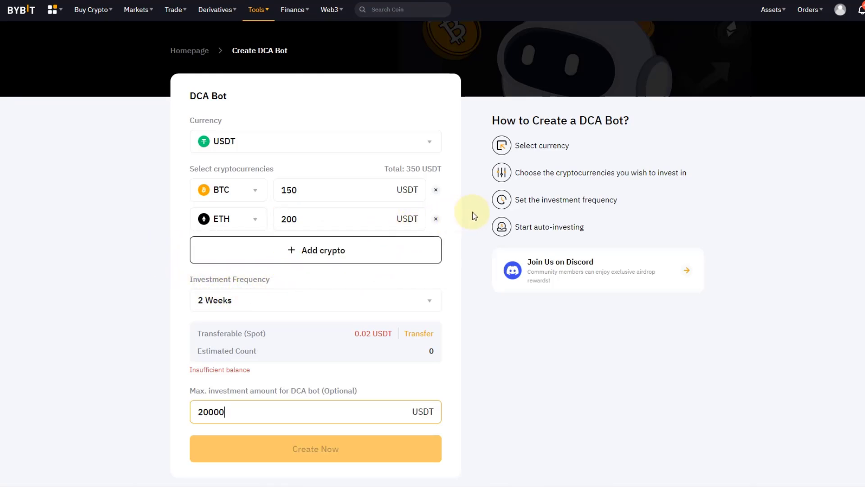
{"action": "mouse_move", "coordinate": [439, 172]}
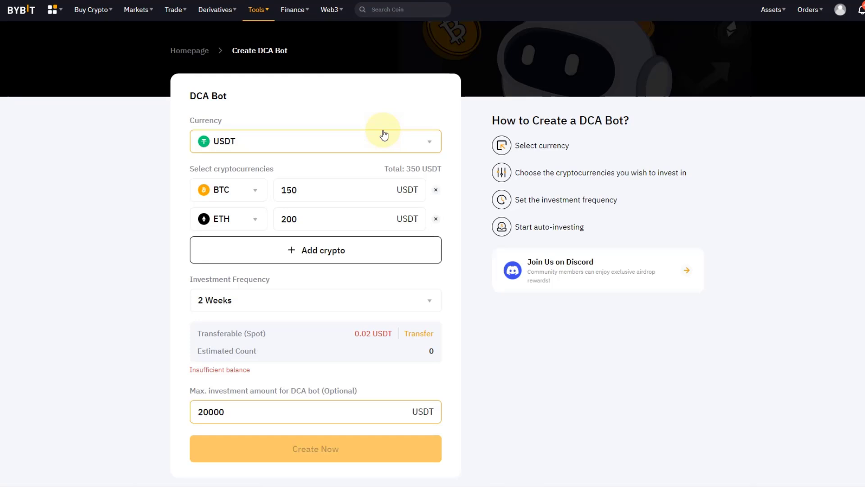
{"action": "left_click", "coordinate": [303, 411]}
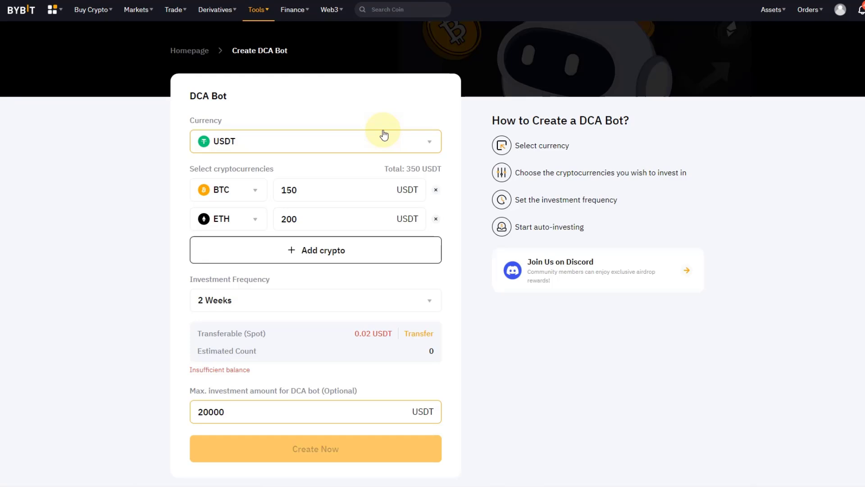
{"action": "left_click", "coordinate": [315, 411]}
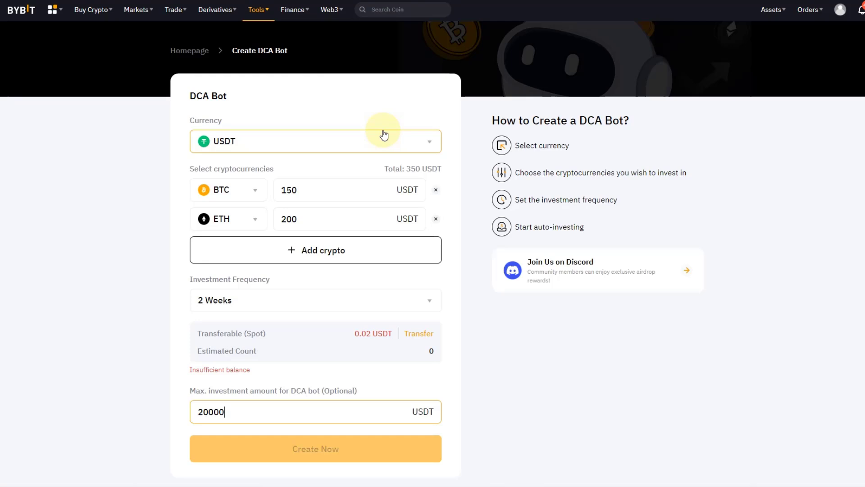